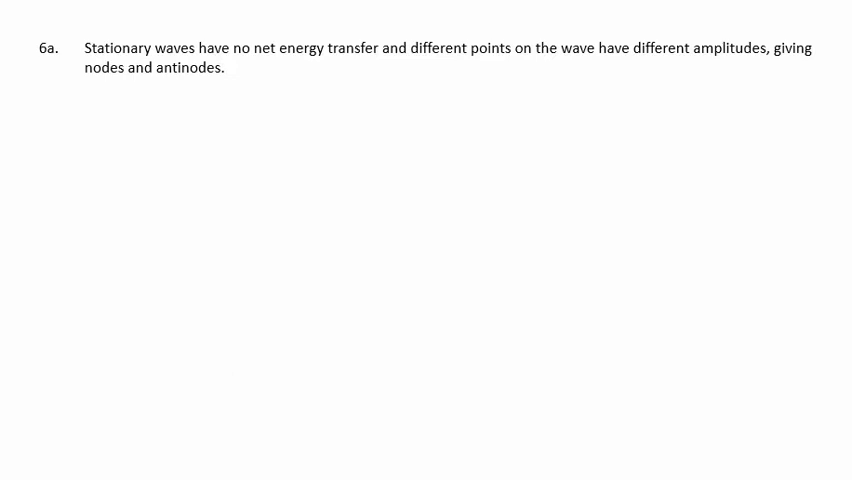
{"action": "type", "text": "Progressive waves do have a net energy transfer and all points along the wave have the same amplitude."}
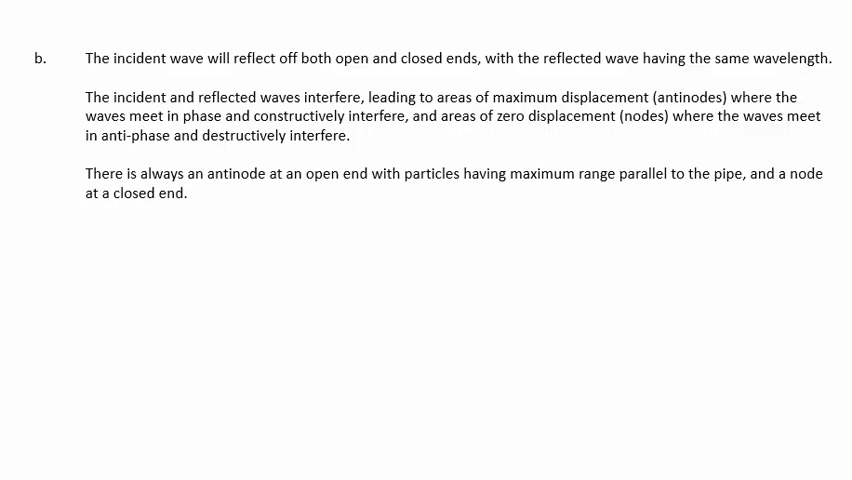
{"action": "type", "text": "The fundamental frequency is the lowest frequency that will produce a standing wave, which in a pipe closed at one end forms one quarter of a wave in the pipe. Odd multiples of the fundamental frequency will also produce standing waves or harmonics."}
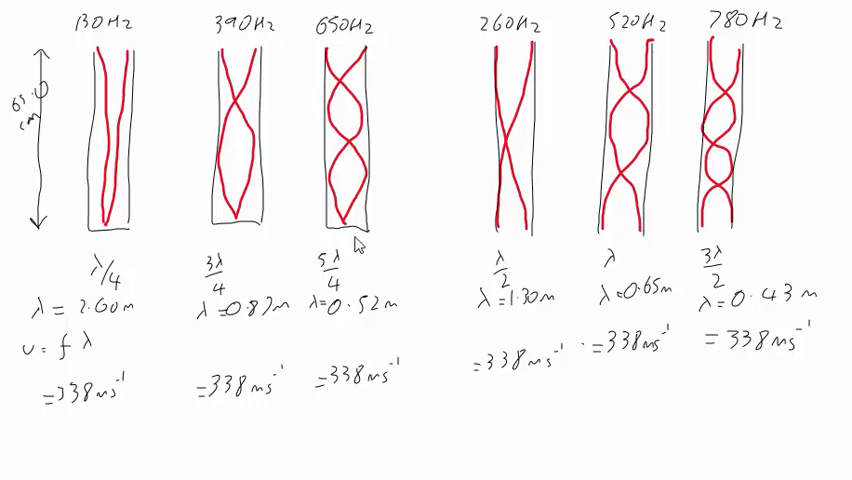
{"action": "mouse_move", "coordinate": [738, 250]}
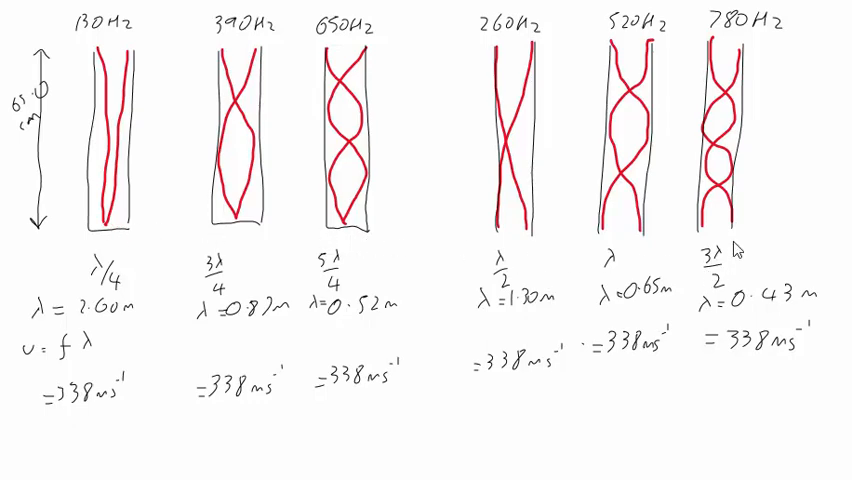
{"action": "mouse_move", "coordinate": [190, 140]}
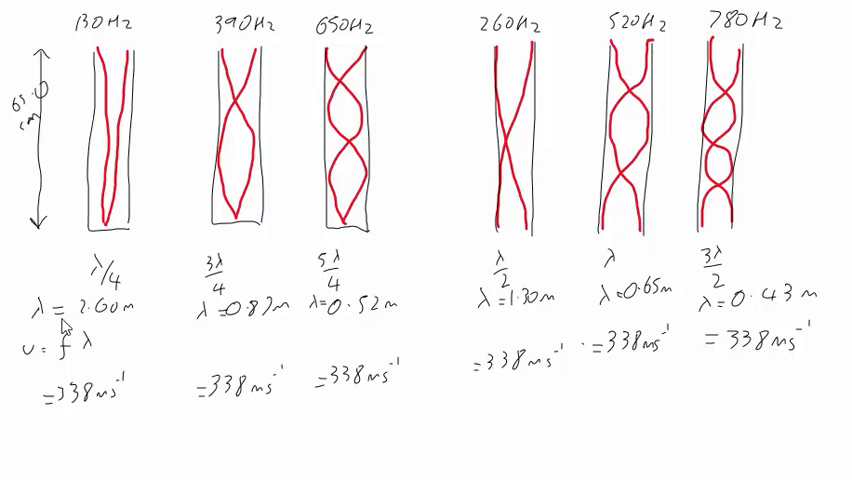
{"action": "mouse_move", "coordinate": [120, 320]}
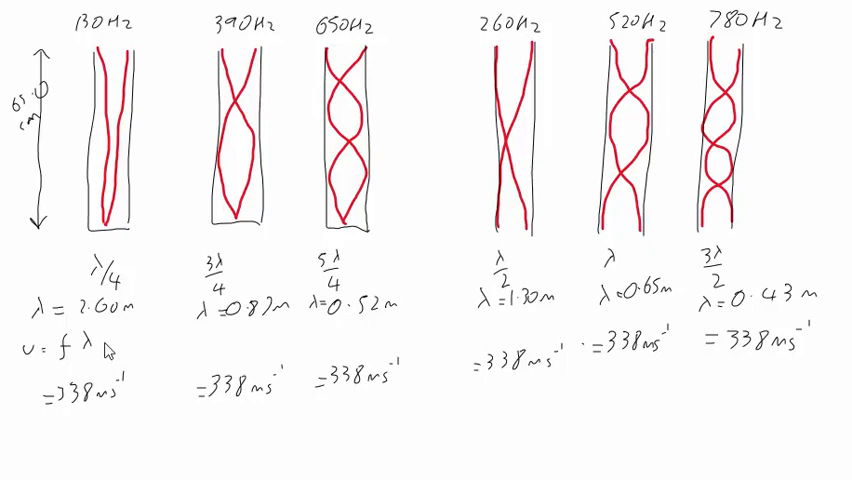
{"action": "mouse_move", "coordinate": [116, 130]}
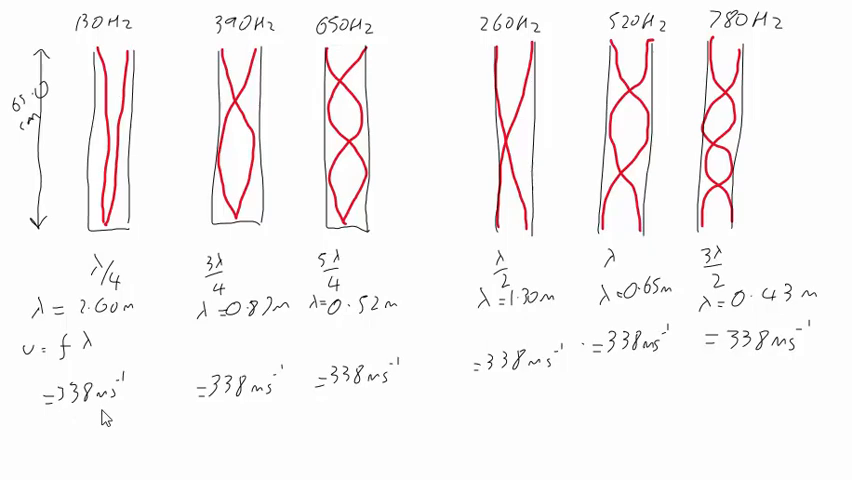
{"action": "mouse_move", "coordinate": [305, 202]}
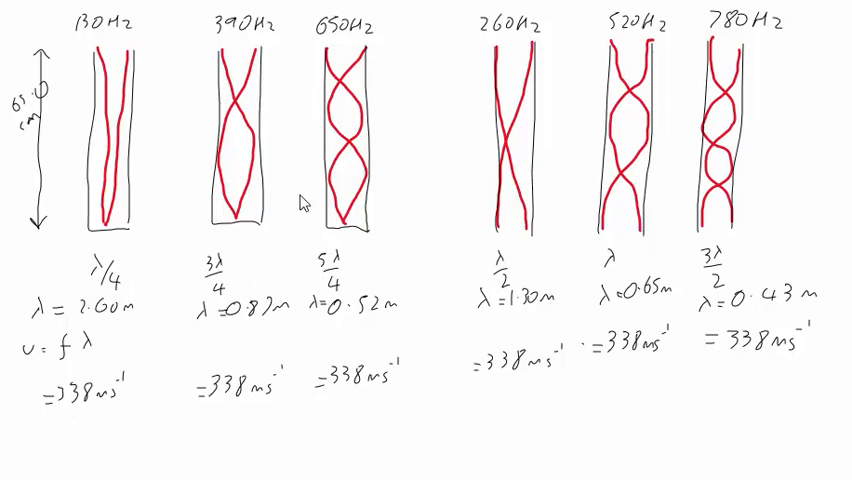
{"action": "mouse_move", "coordinate": [255, 213]}
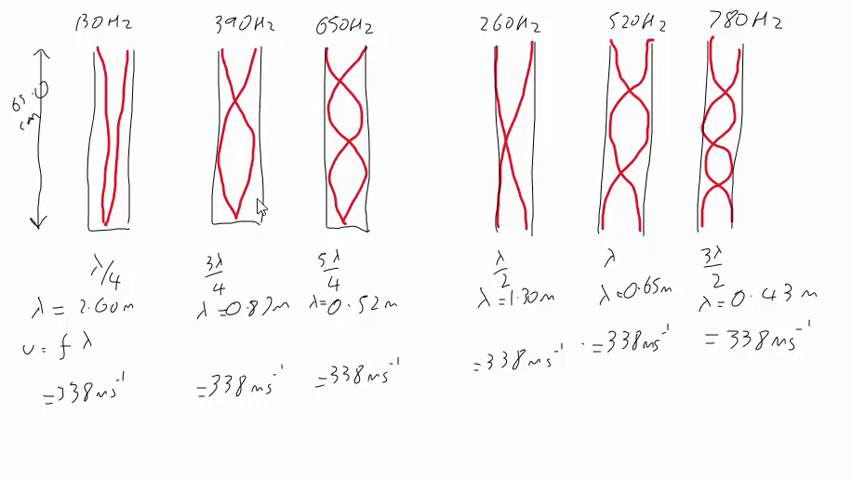
{"action": "mouse_move", "coordinate": [276, 331]}
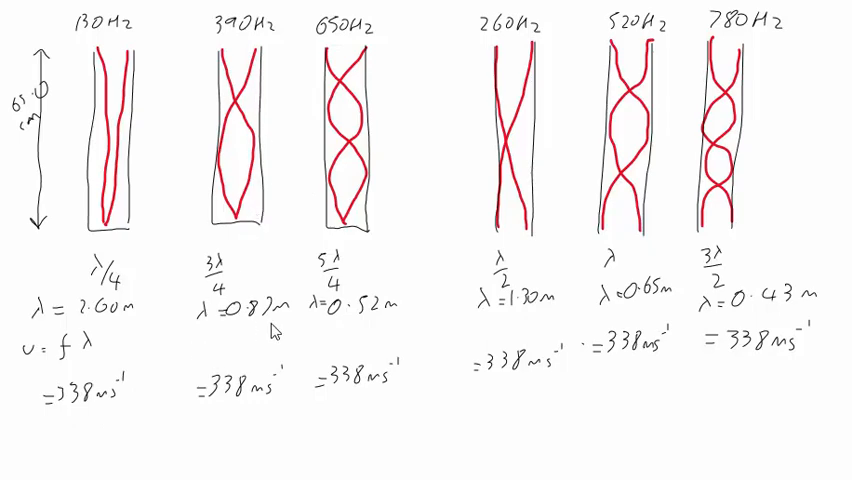
{"action": "mouse_move", "coordinate": [225, 405]}
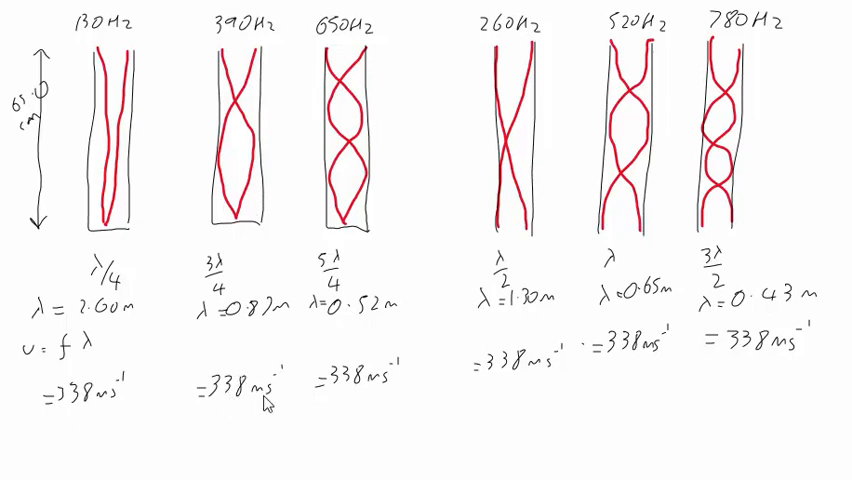
{"action": "mouse_move", "coordinate": [328, 358]}
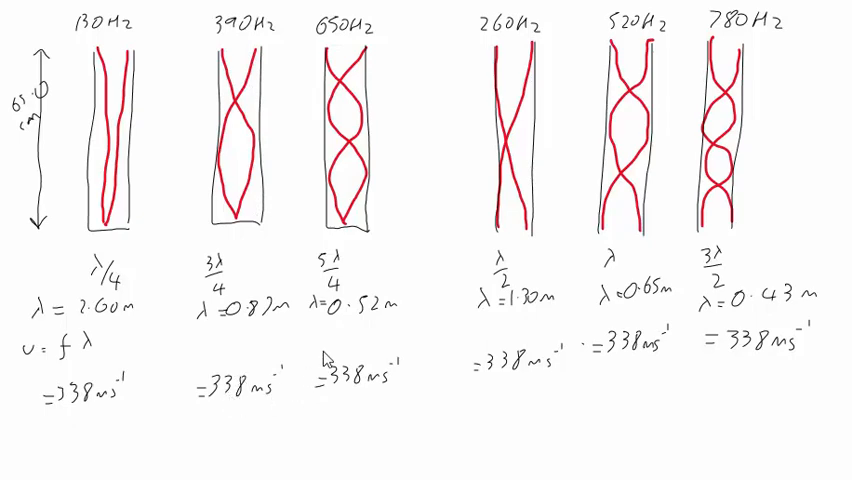
{"action": "mouse_move", "coordinate": [370, 230]}
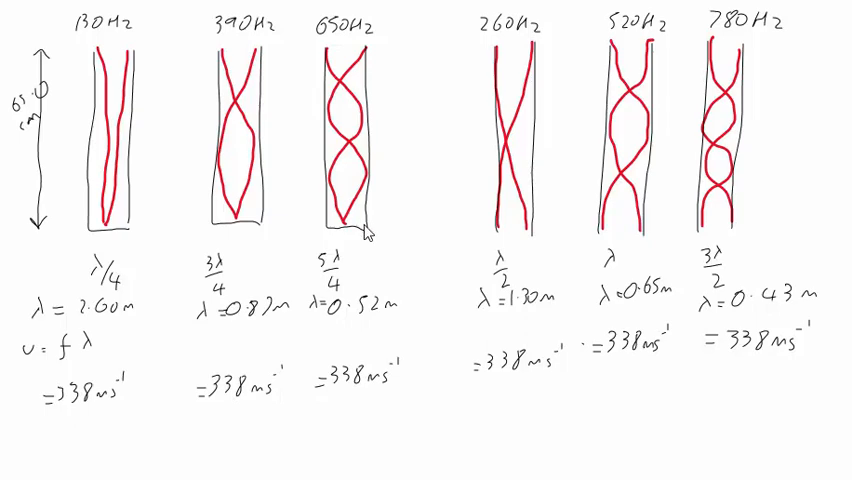
{"action": "mouse_move", "coordinate": [378, 258]}
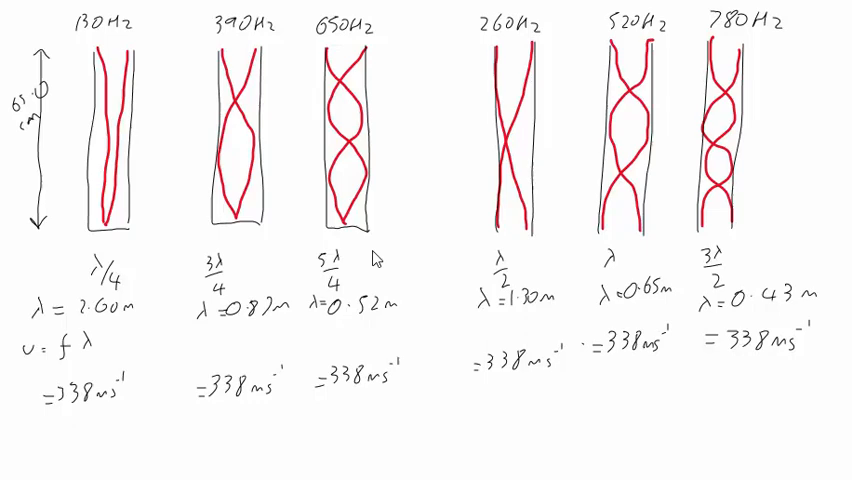
{"action": "mouse_move", "coordinate": [368, 398]}
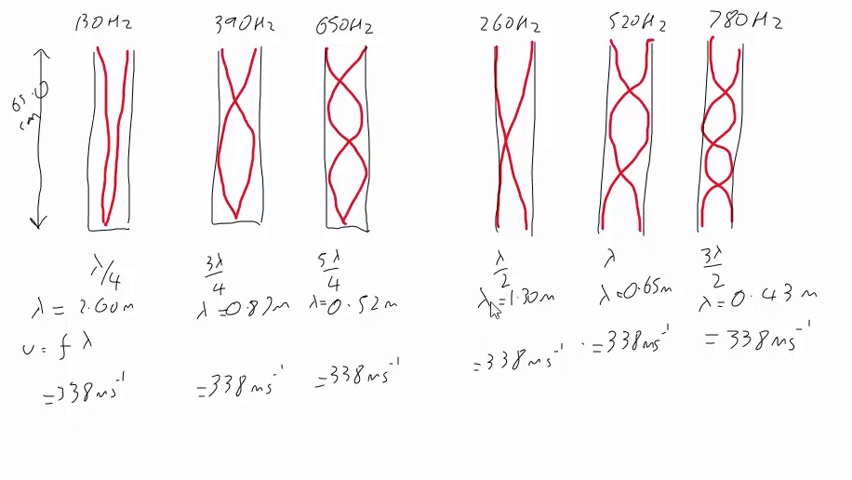
{"action": "mouse_move", "coordinate": [543, 317]}
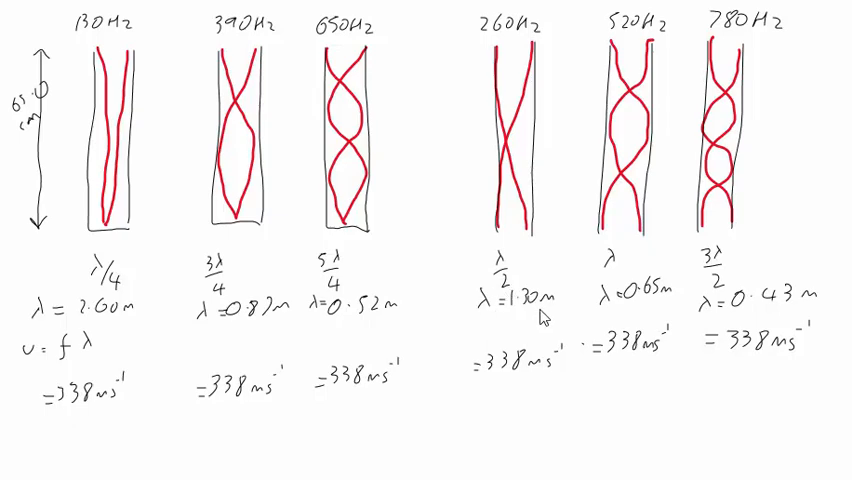
{"action": "mouse_move", "coordinate": [562, 383]}
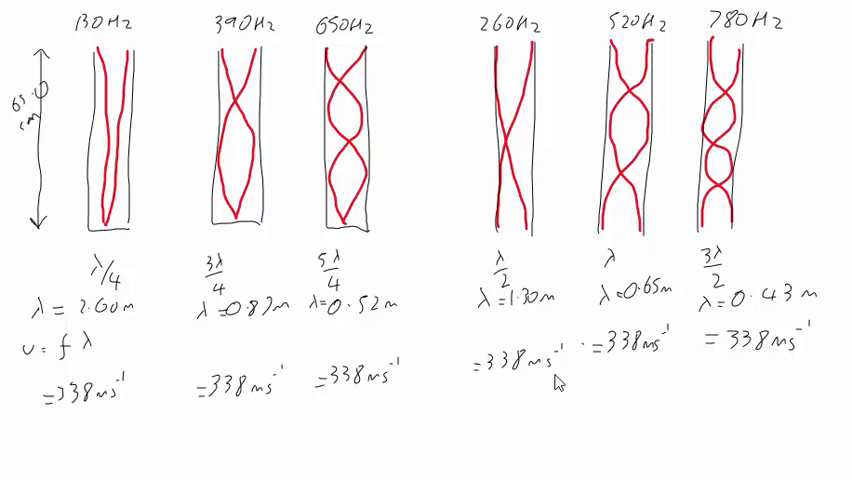
{"action": "mouse_move", "coordinate": [533, 317]}
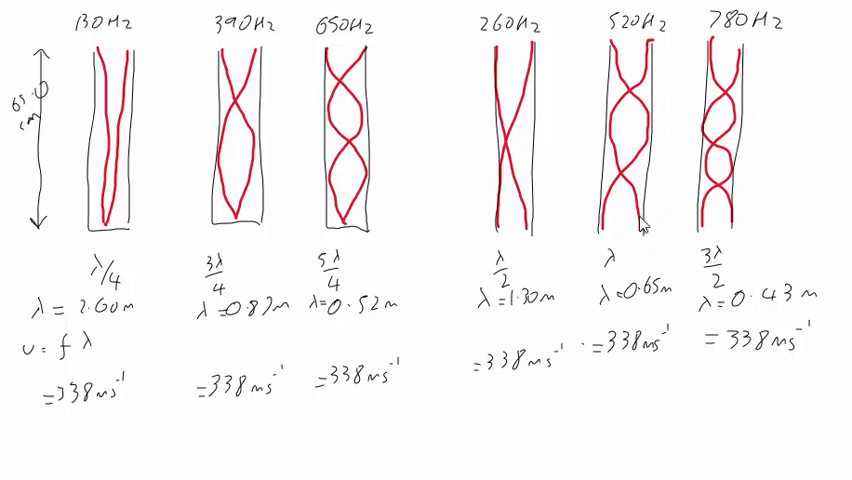
{"action": "mouse_move", "coordinate": [745, 222]}
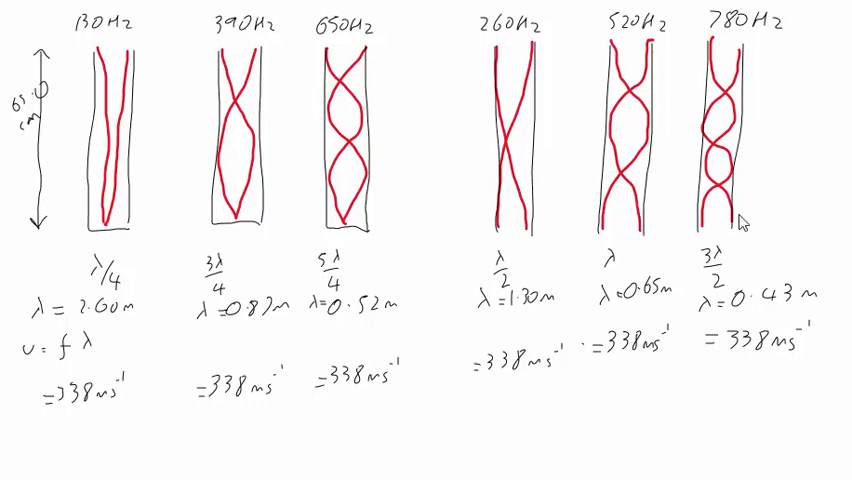